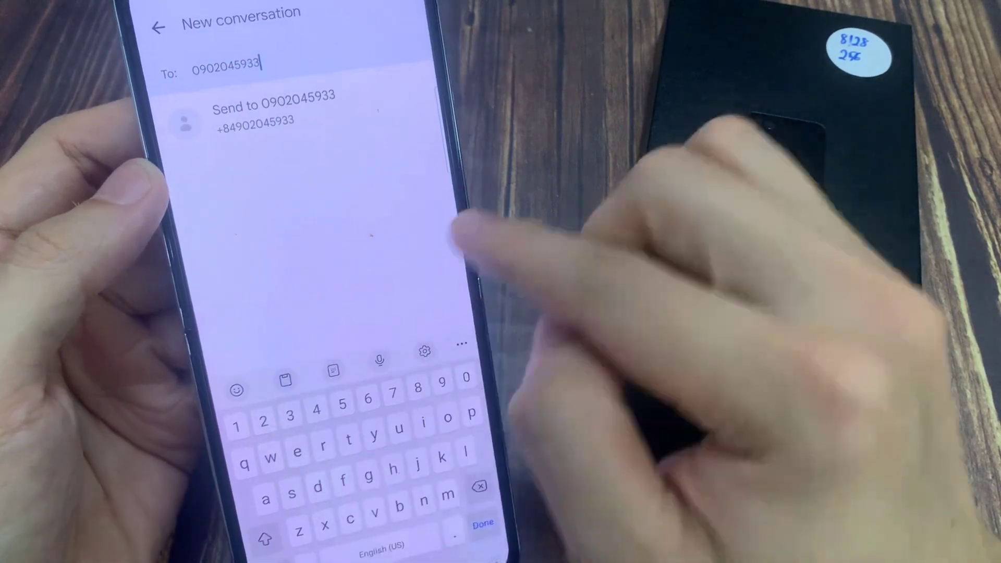
Step: Clear the typed phone number so the To field is empty and contacts are listed
click(268, 110)
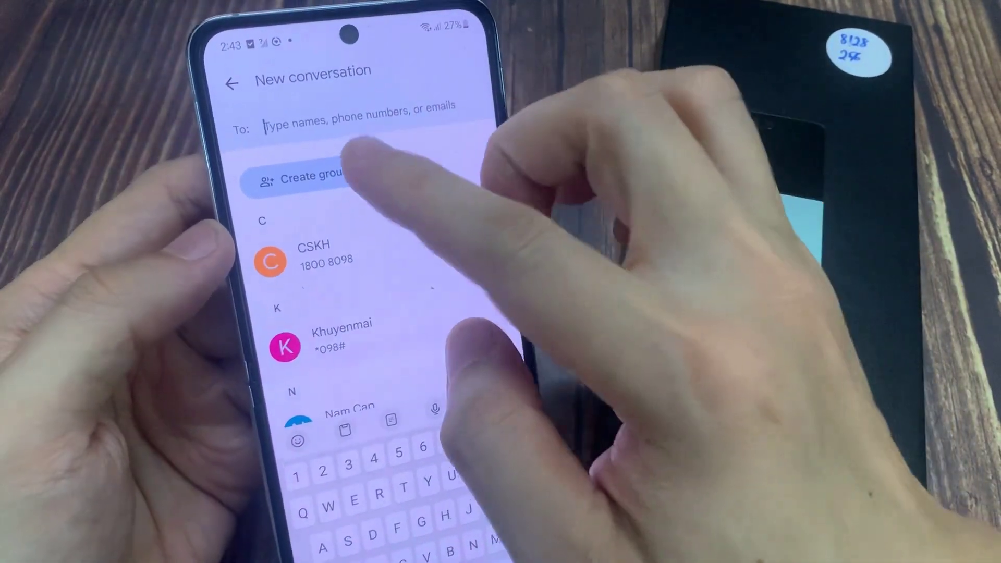
click(306, 184)
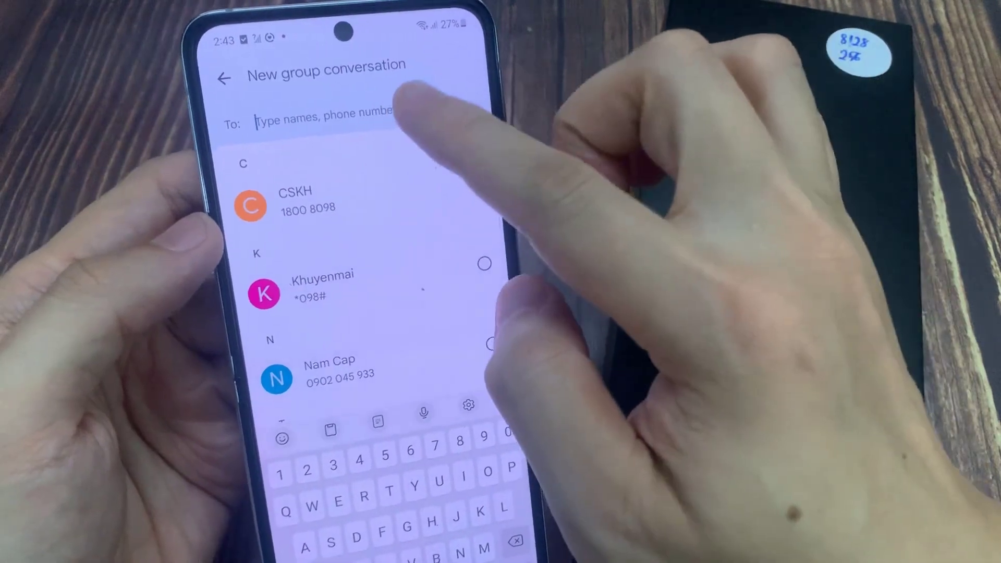
scroll(down, 3)
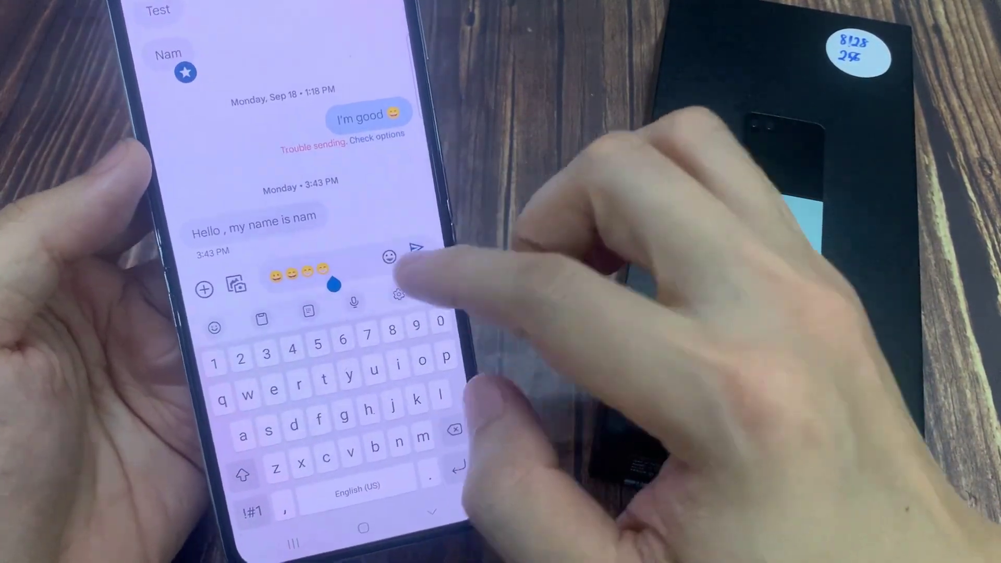
Step: Focus the message field to replace the emojis with 'Hi everyone.'
click(388, 259)
text(Hi everyone.)
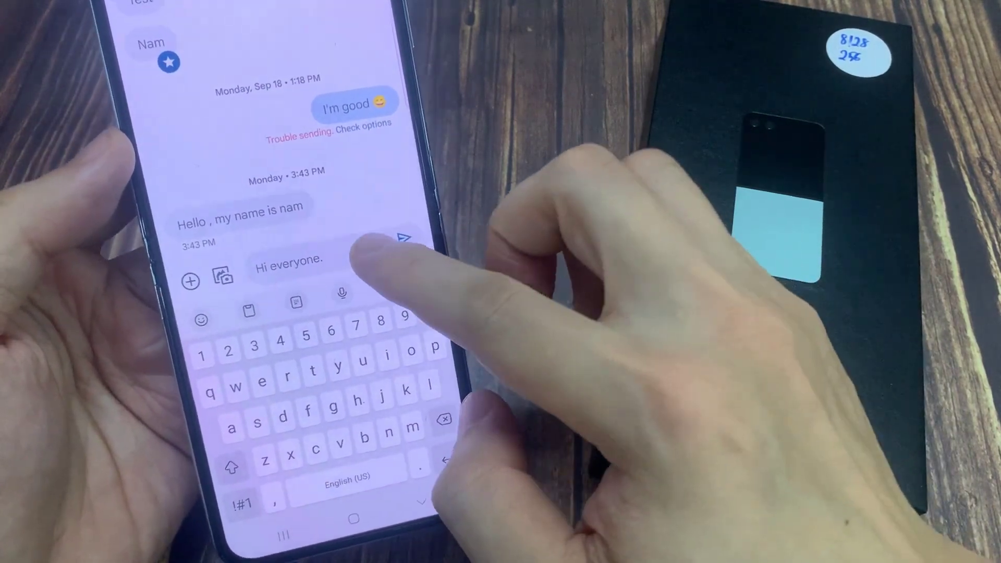
Step: Add several smiley emojis after 'Hi everyone', then move to the GIFs collection
click(204, 317)
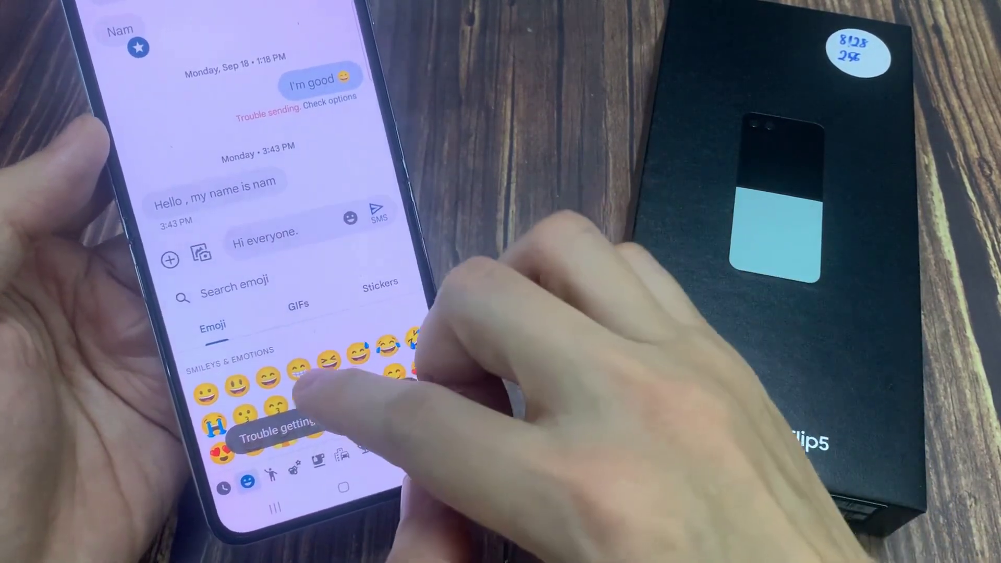
scroll(down, 3)
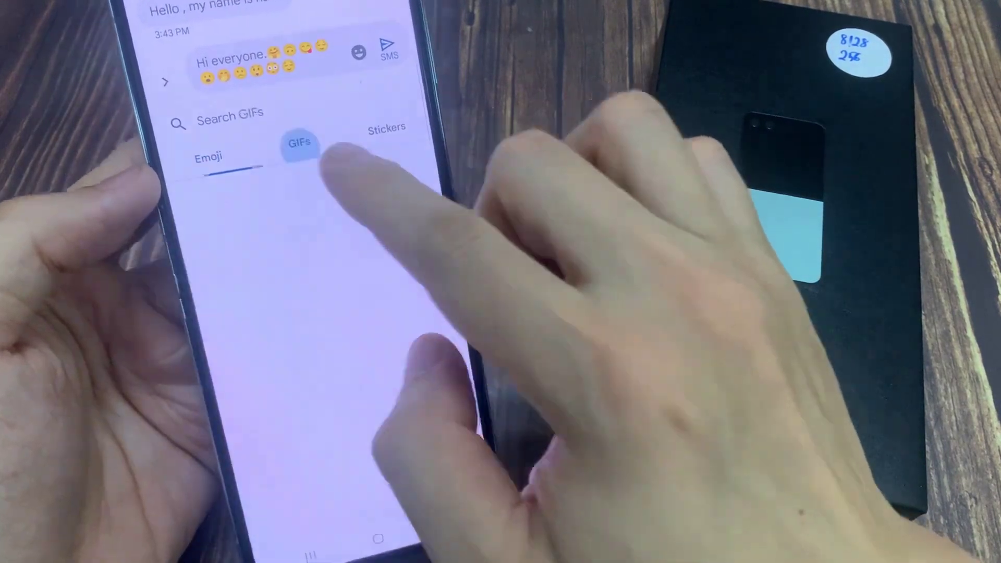
click(298, 146)
text(Nam)
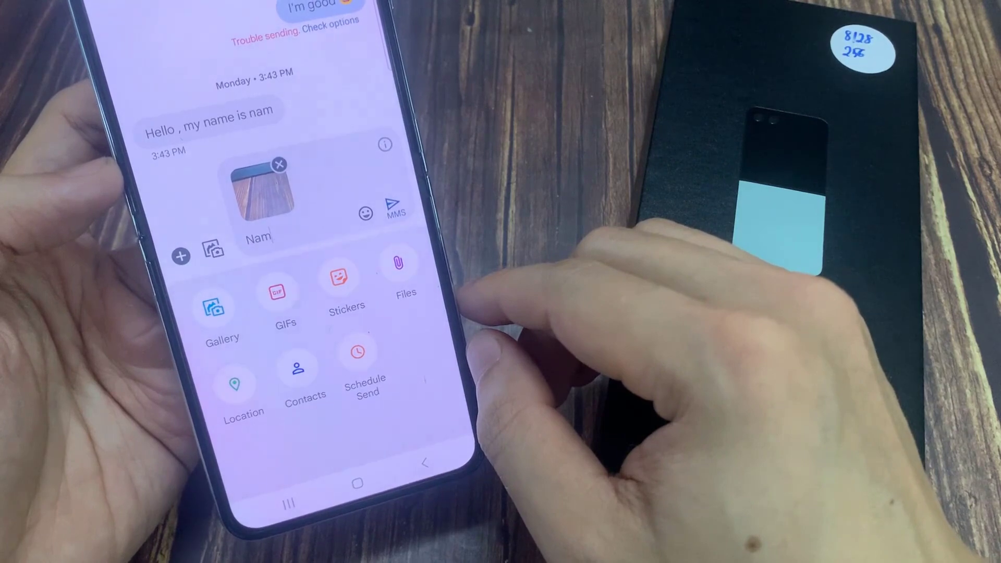
Step: Close the attachment options and resume typing the caption on the photo draft
click(259, 238)
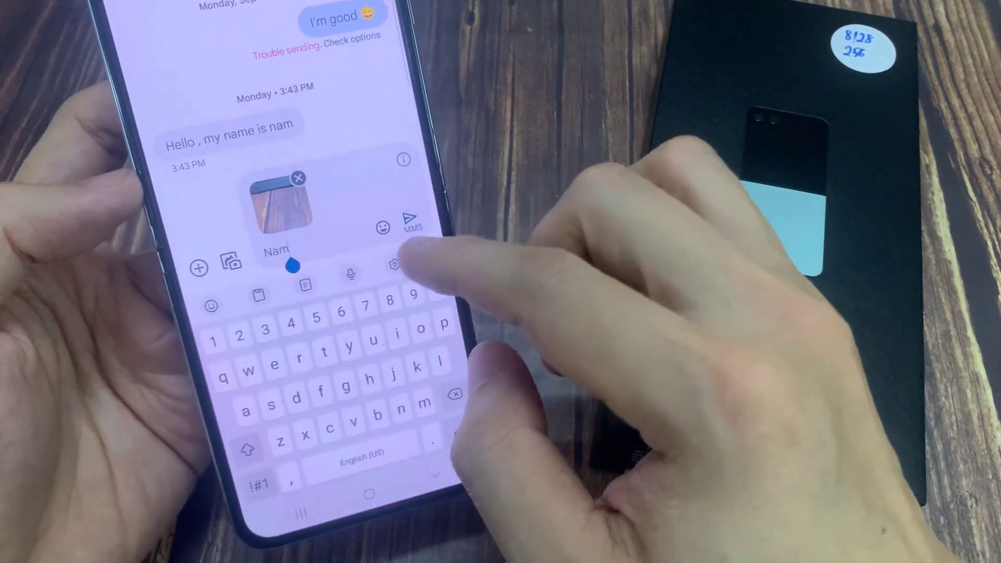